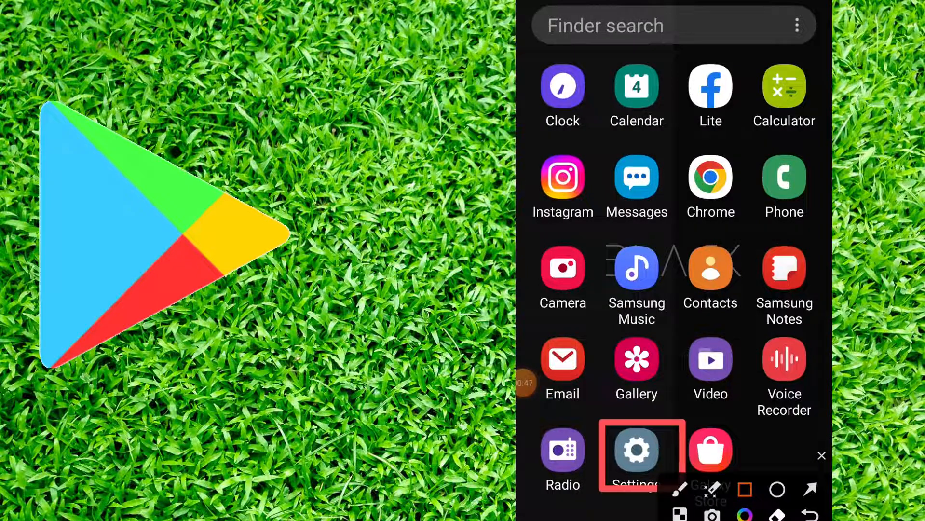
Open Settings from the app drawer to reach the installed apps list.
left_click(636, 450)
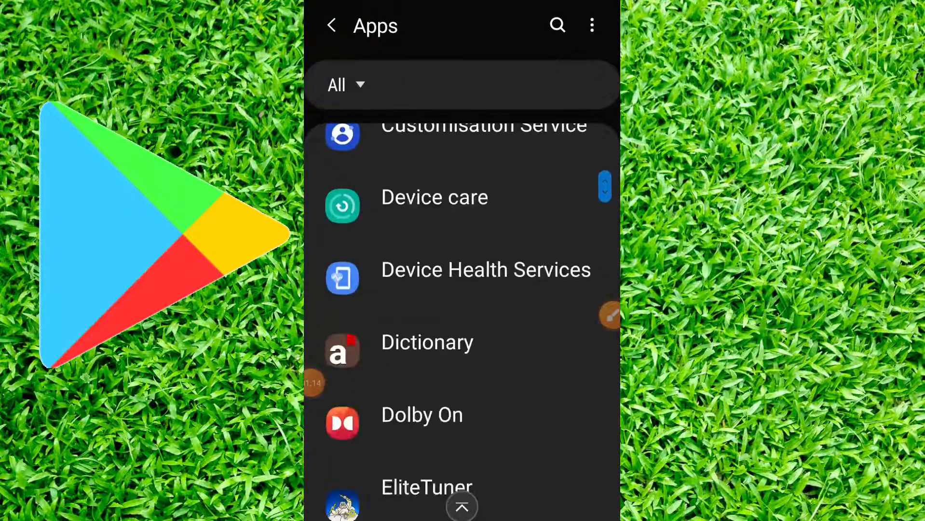
Locate Google Play Store (Disabled) in the Apps list and open its App info page.
scroll("down", 3)
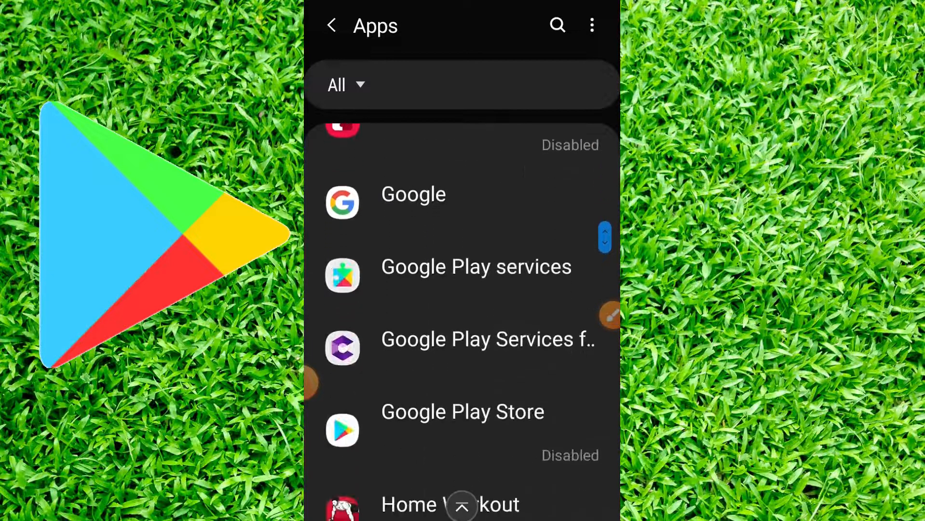
scroll("down", 3)
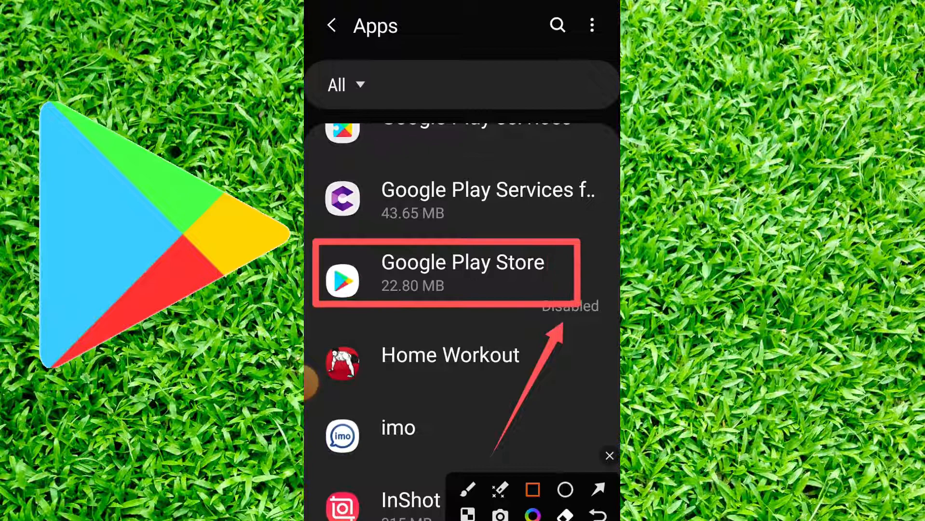
left_click(462, 273)
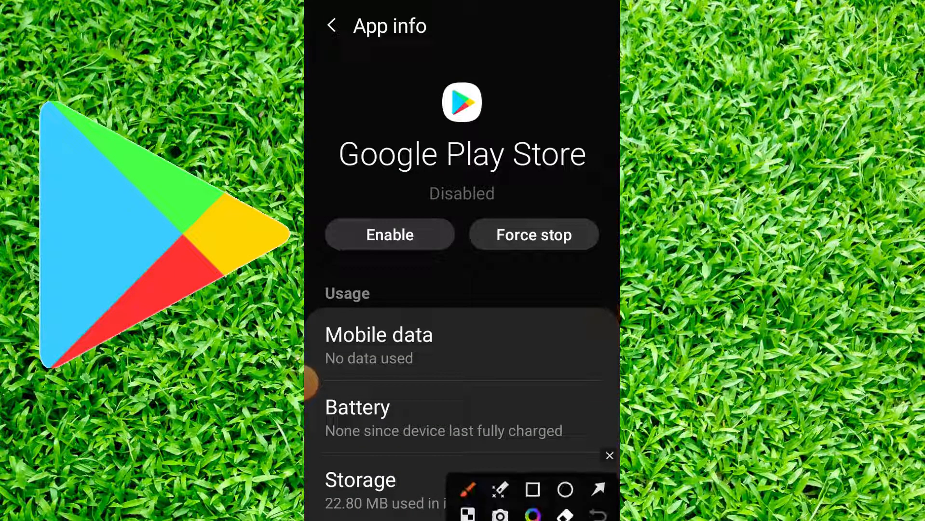
Enable Google Play Store from its App info screen so it is no longer disabled.
left_click(599, 490)
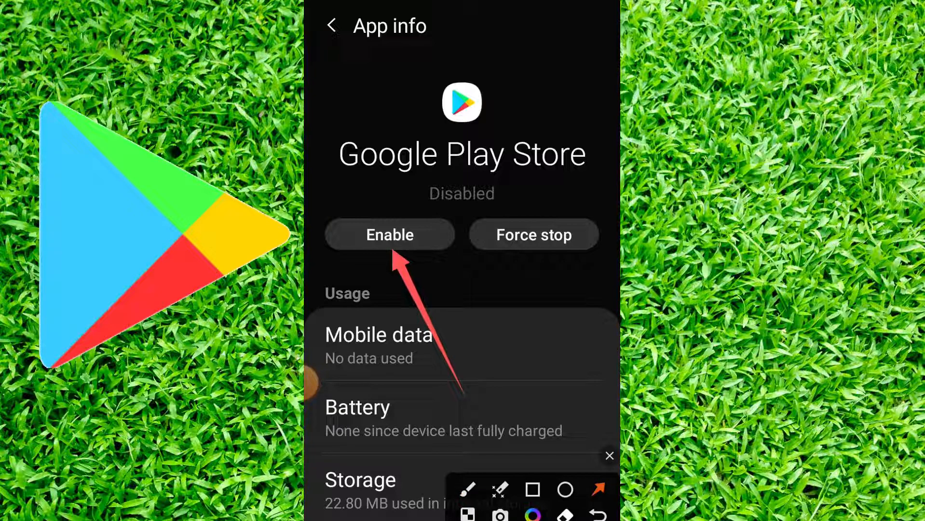
left_click(390, 235)
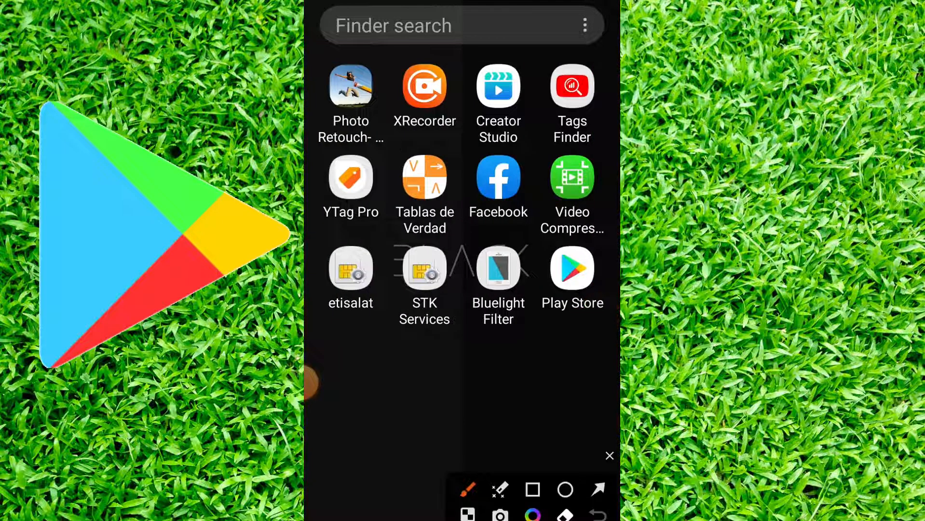
Return to the home screen and launch Chrome for a web search.
left_click(563, 490)
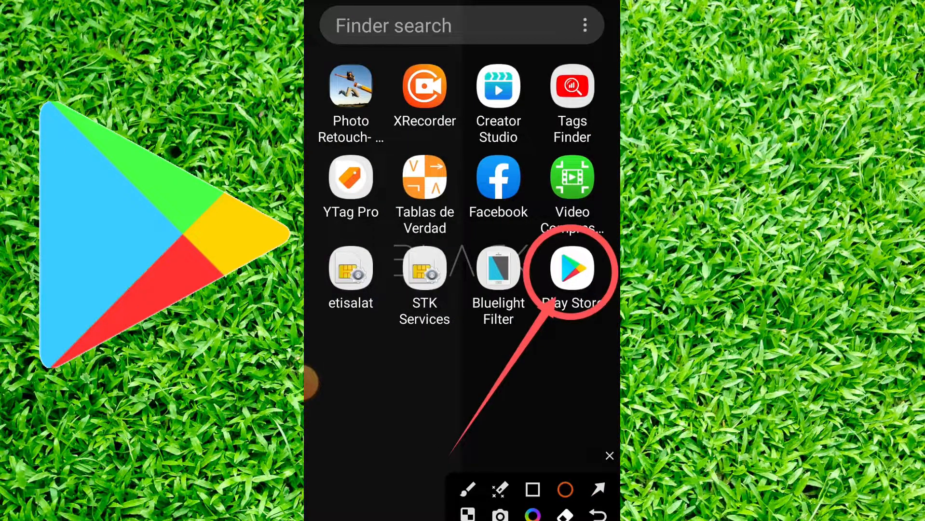
left_click(570, 268)
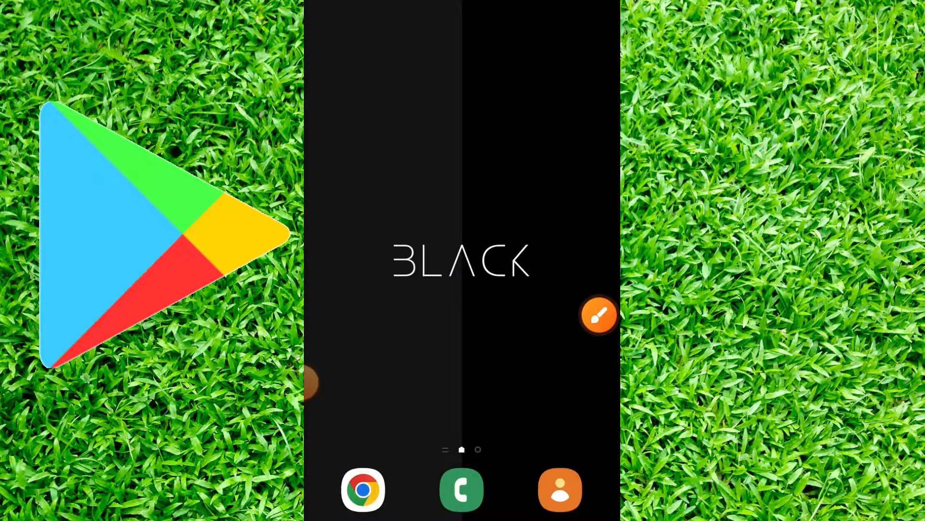
left_click(599, 314)
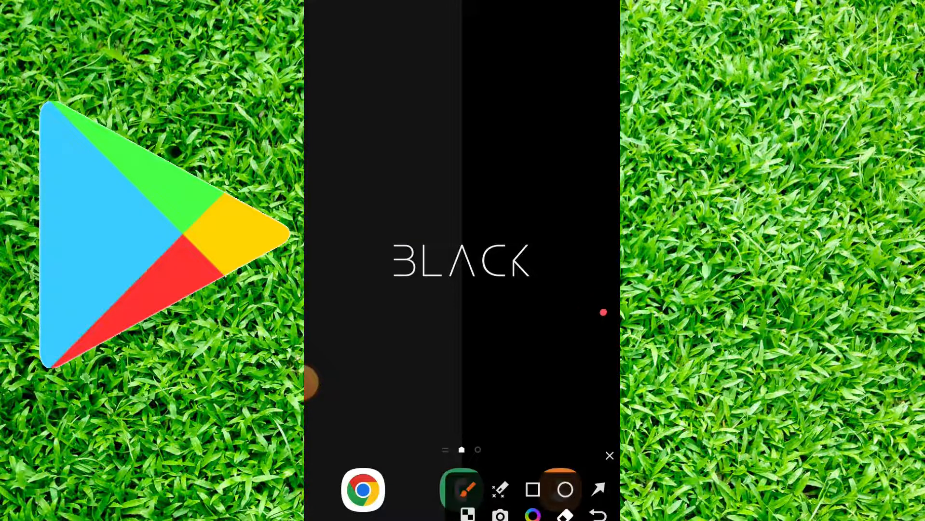
left_click(609, 455)
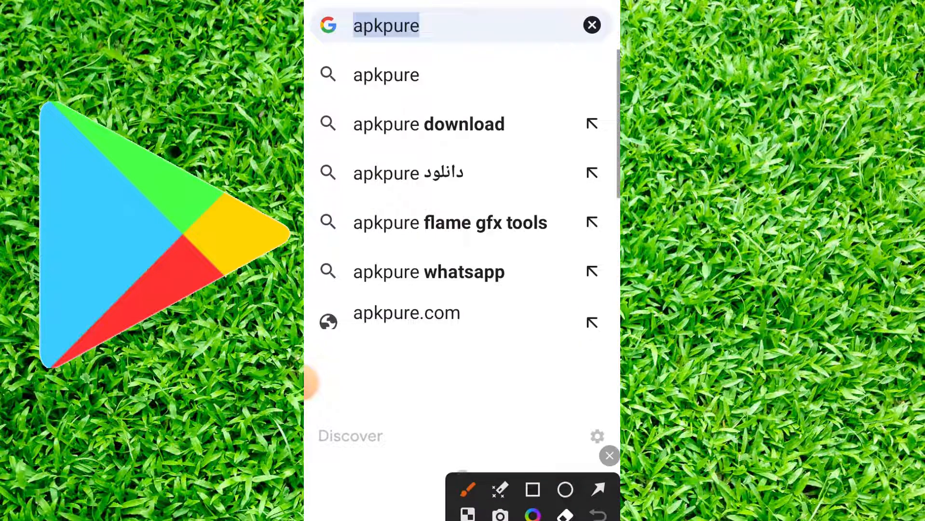
Search Google for 'apkpure' and go to the APKPure website result.
left_click(386, 74)
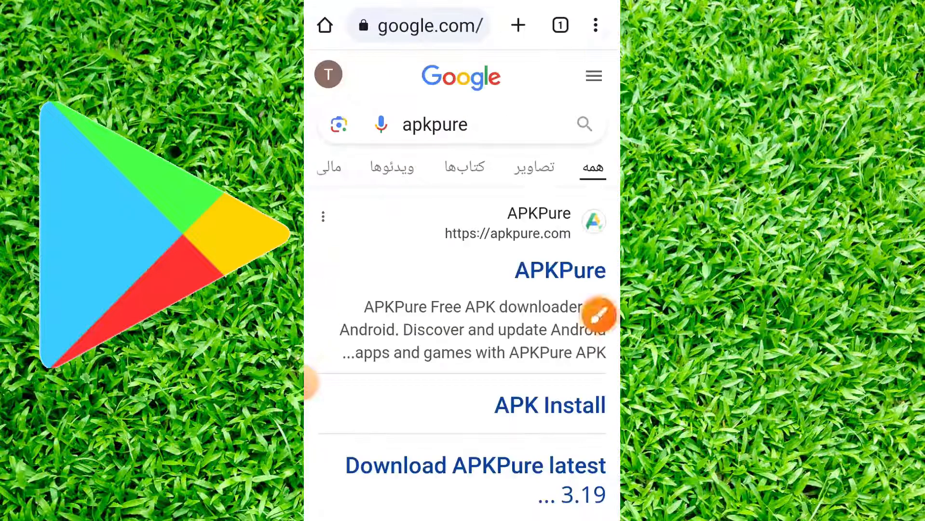
left_click(560, 270)
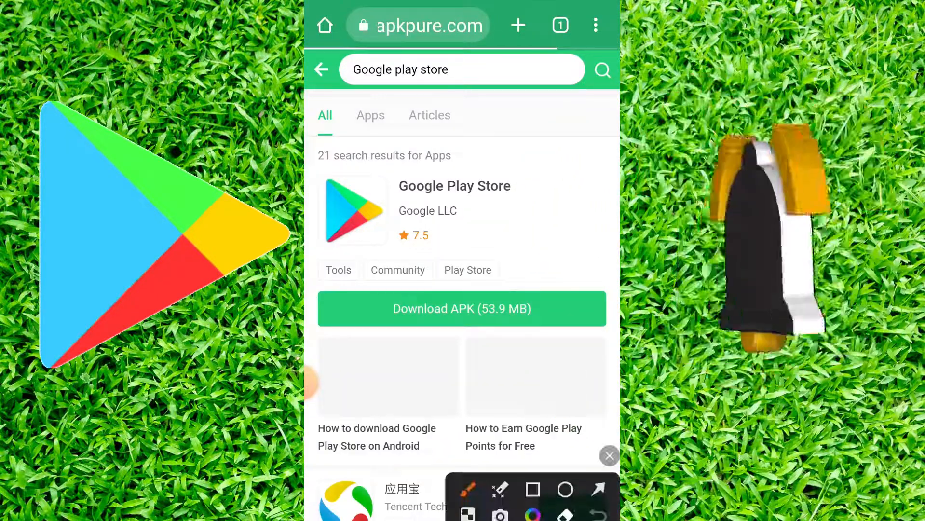
Start the Google Play Store APK download (53.9 MB) from APKPure's results.
left_click(610, 455)
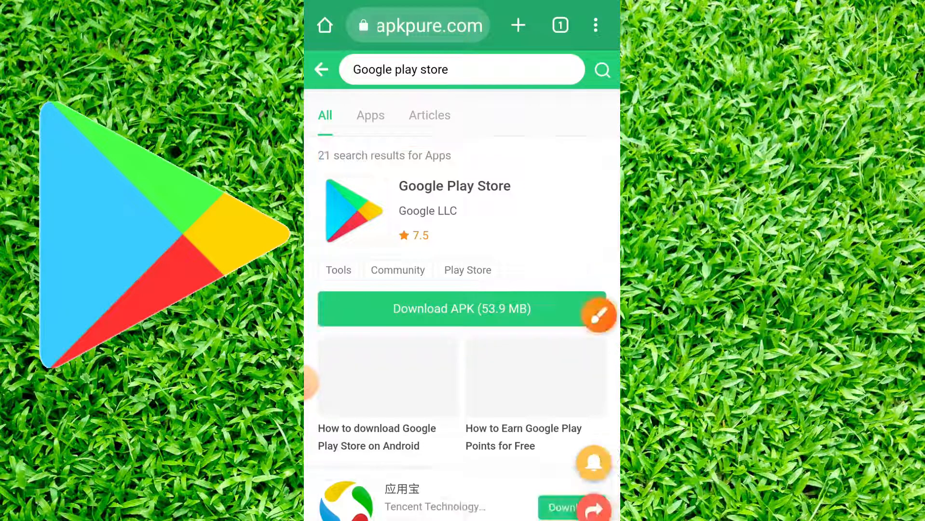
left_click(598, 315)
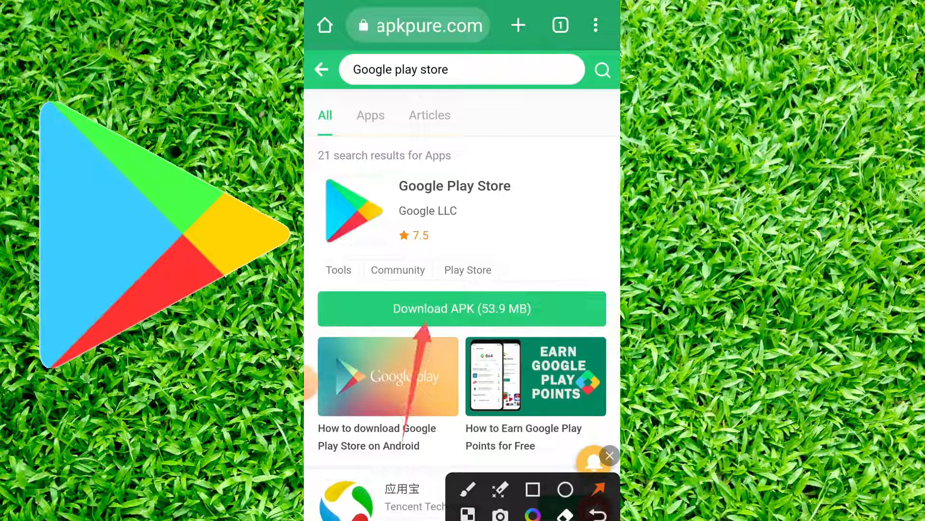
left_click(610, 456)
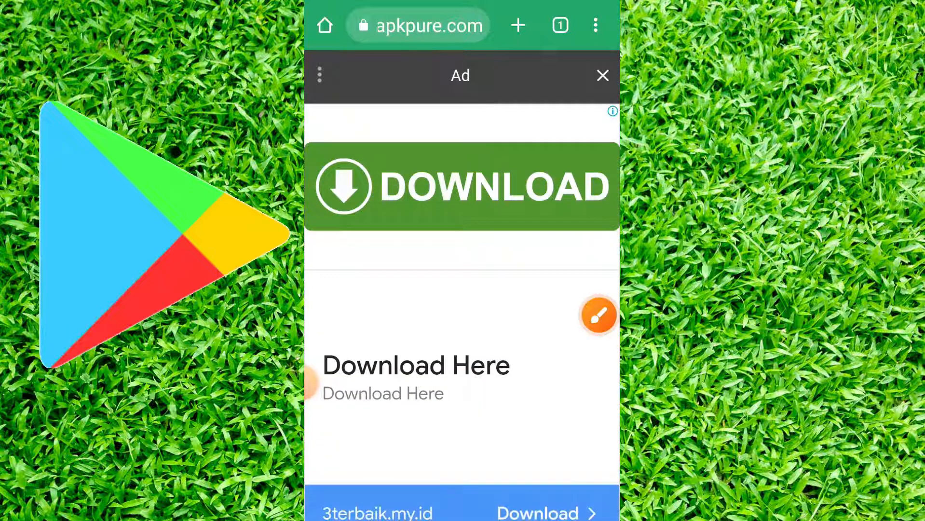
left_click(598, 314)
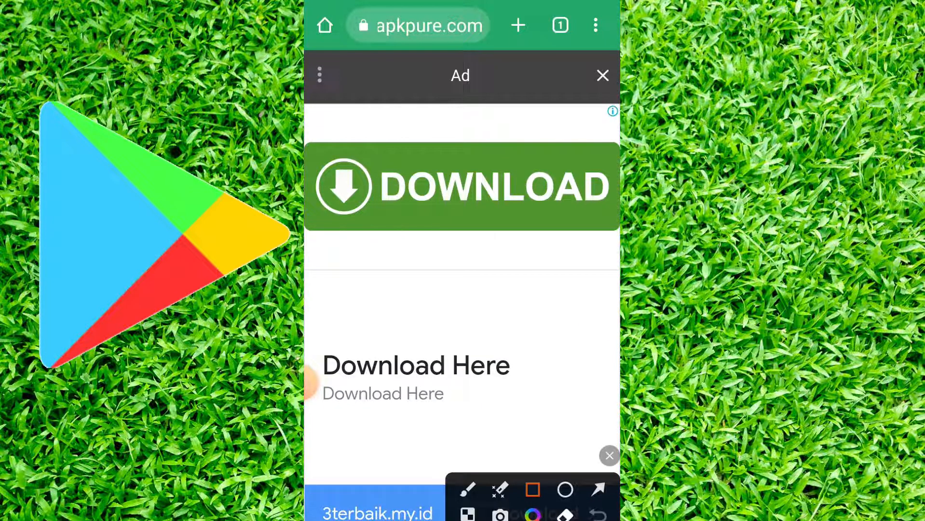